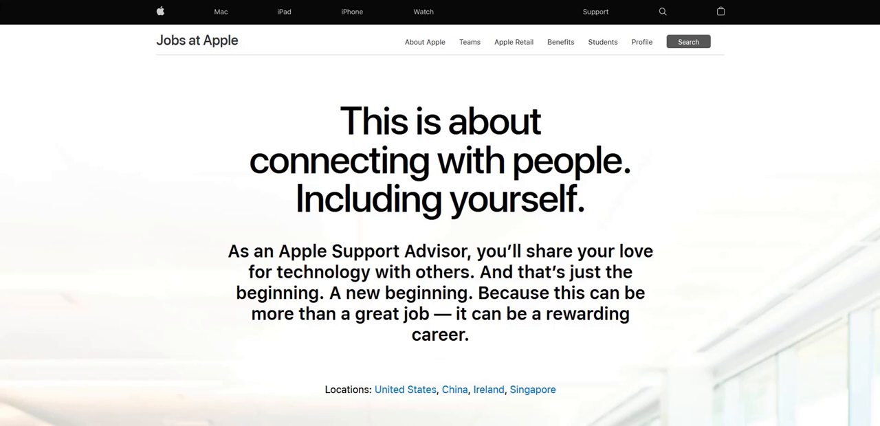
# - Scroll the College Advisor posting down to its training, shift-hours and home-setup requirements
pyautogui.scroll(-3)
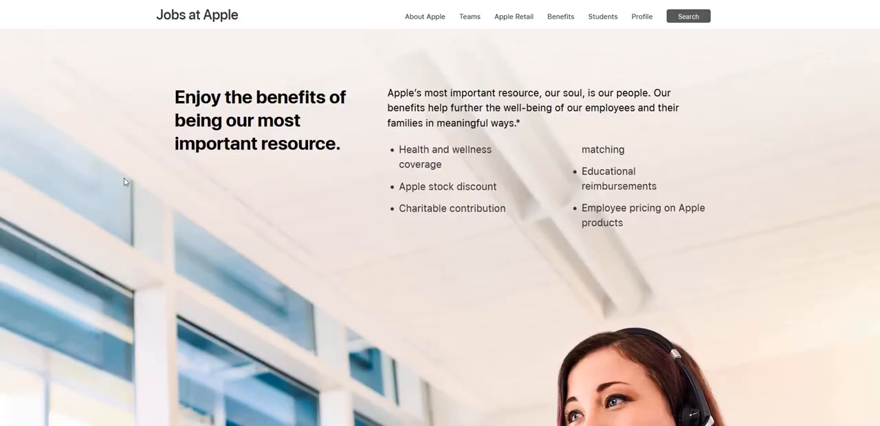
pyautogui.moveTo(285, 267)
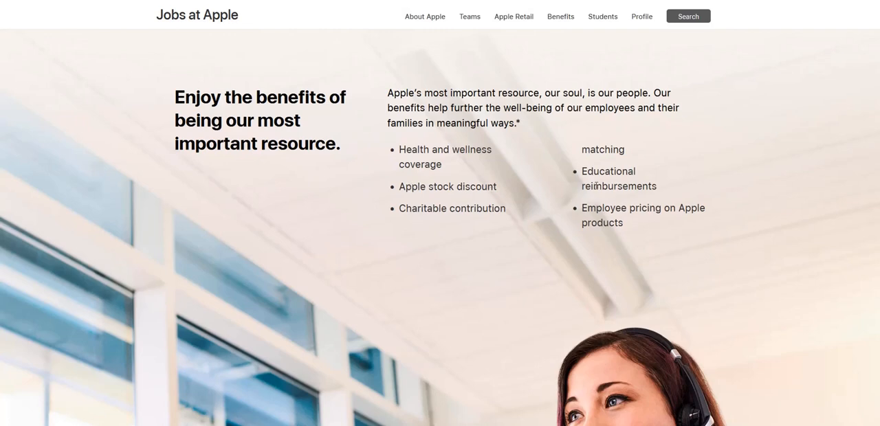
pyautogui.moveTo(501, 205)
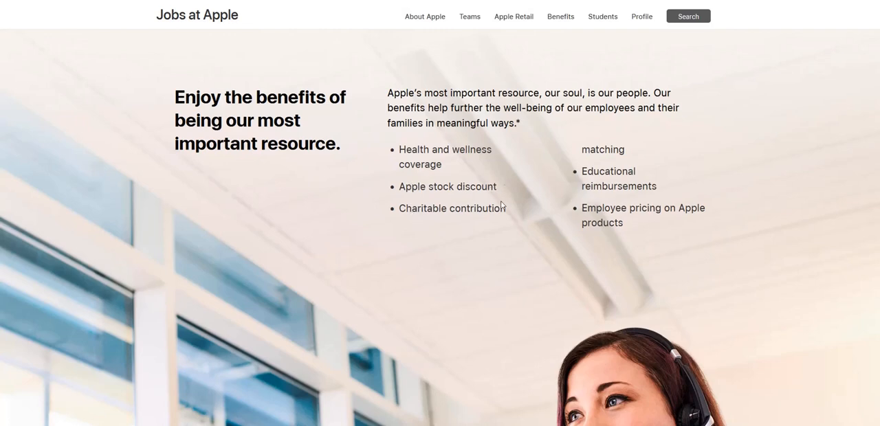
pyautogui.moveTo(362, 245)
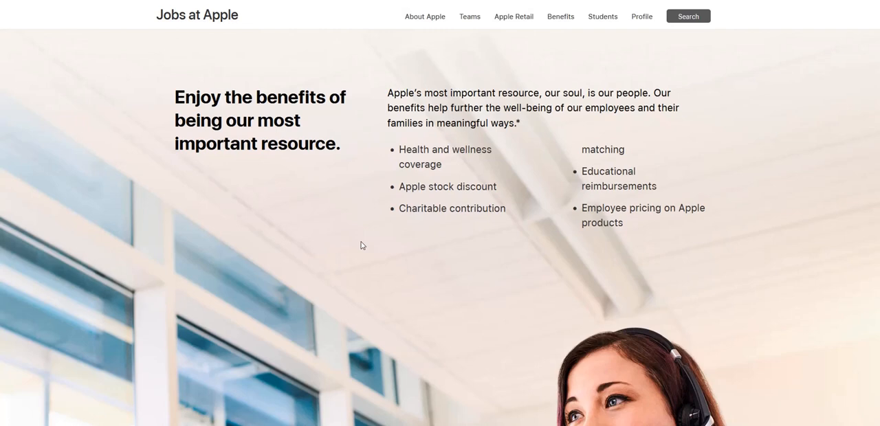
pyautogui.moveTo(476, 273)
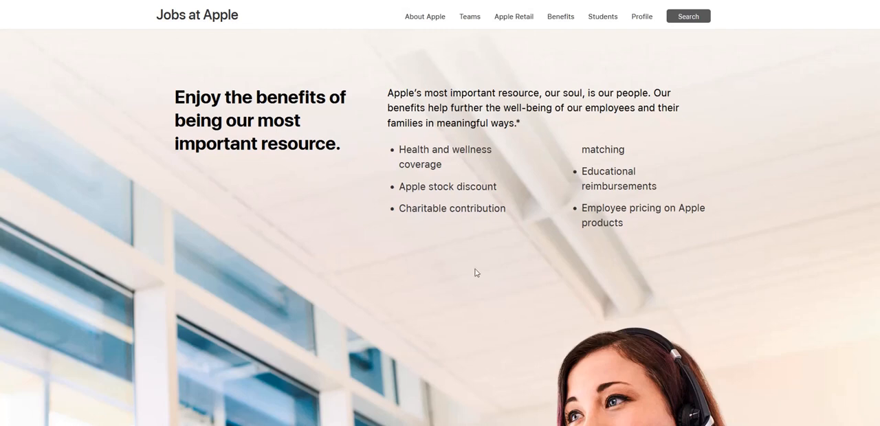
pyautogui.moveTo(384, 215)
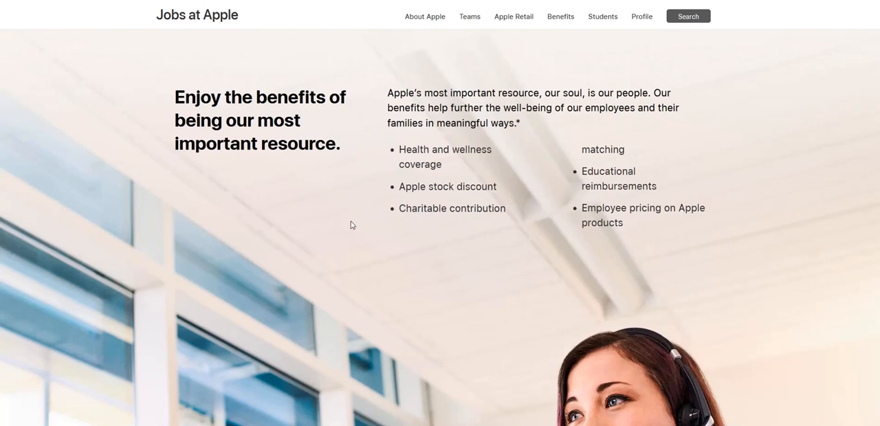
pyautogui.moveTo(323, 225)
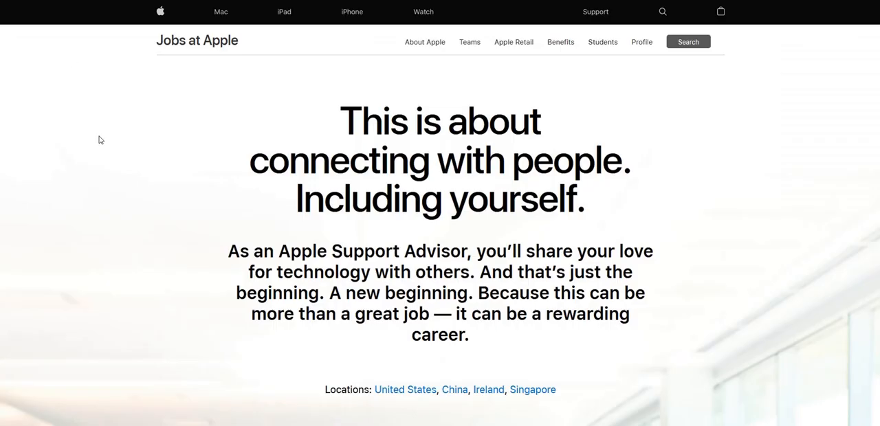
pyautogui.moveTo(49, 242)
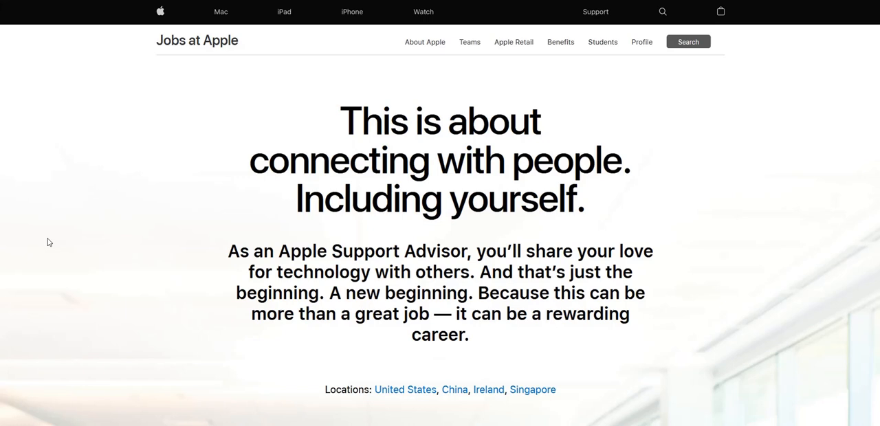
pyautogui.scroll(-3)
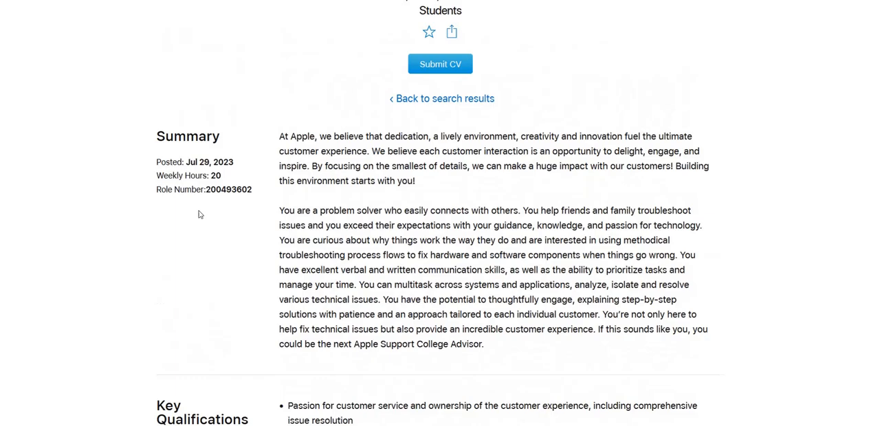
pyautogui.scroll(-3)
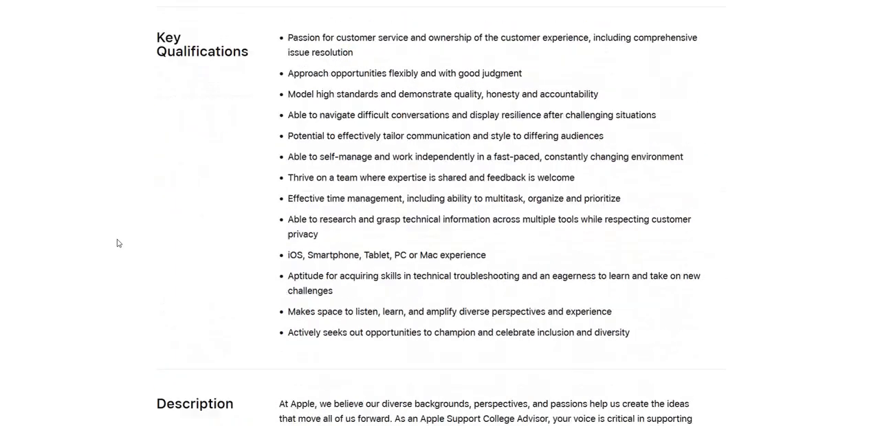
pyautogui.scroll(-3)
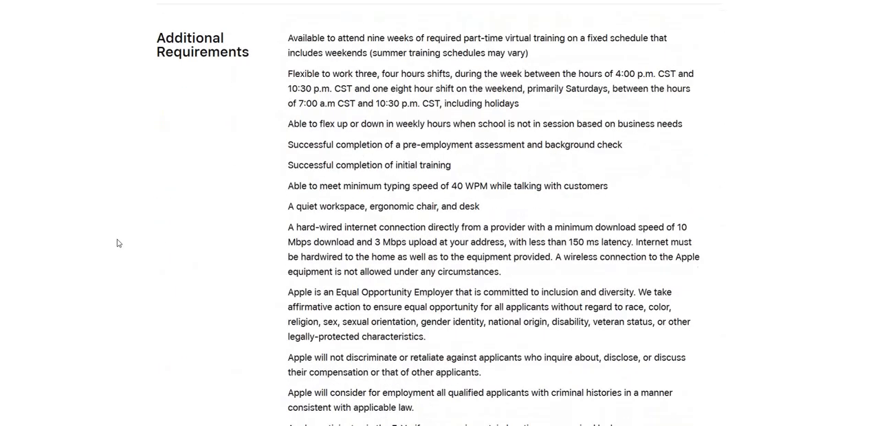
pyautogui.moveTo(98, 235)
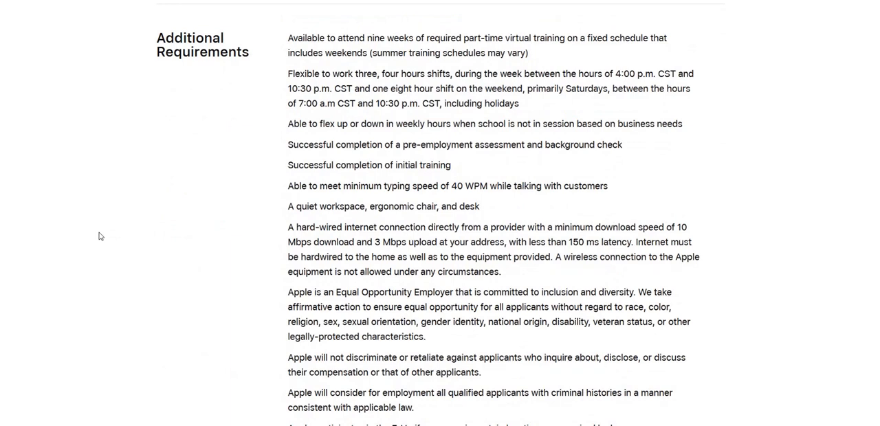
pyautogui.moveTo(295, 41)
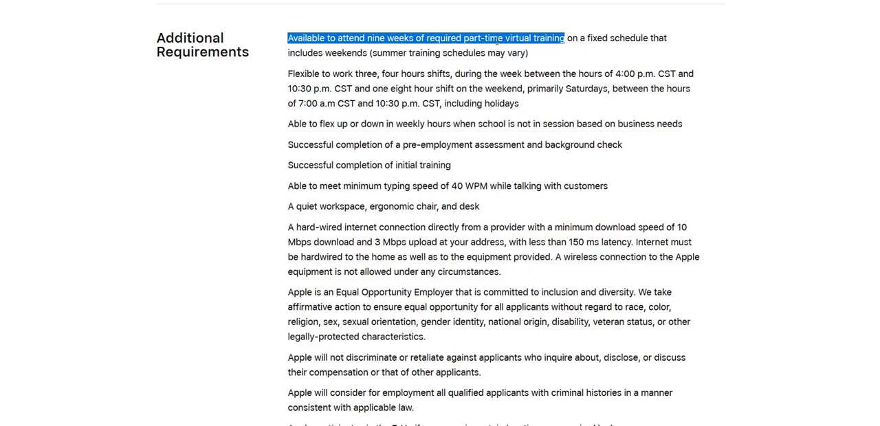
pyautogui.moveTo(618, 335)
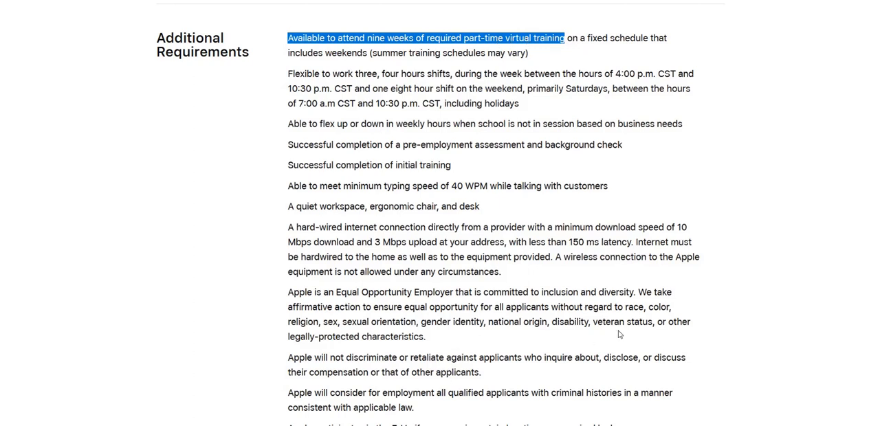
# - Highlight '40 WPM while', then scroll back up to Key Qualifications
pyautogui.moveTo(341, 186); pyautogui.dragTo(436, 185)
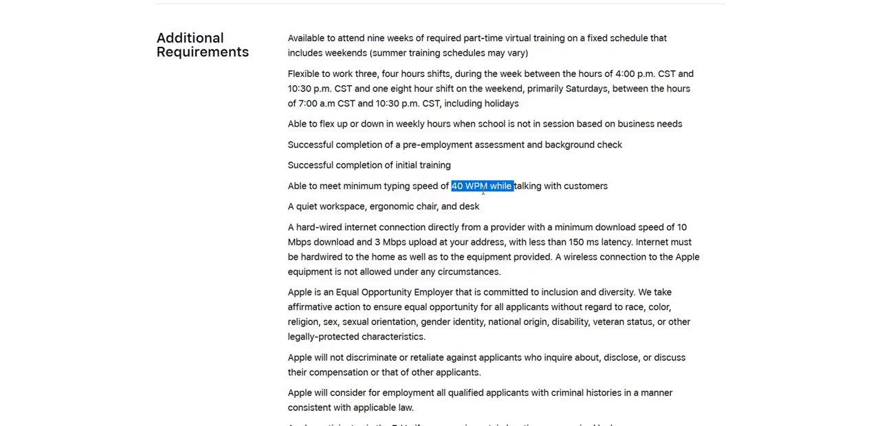
pyautogui.scroll(-3)
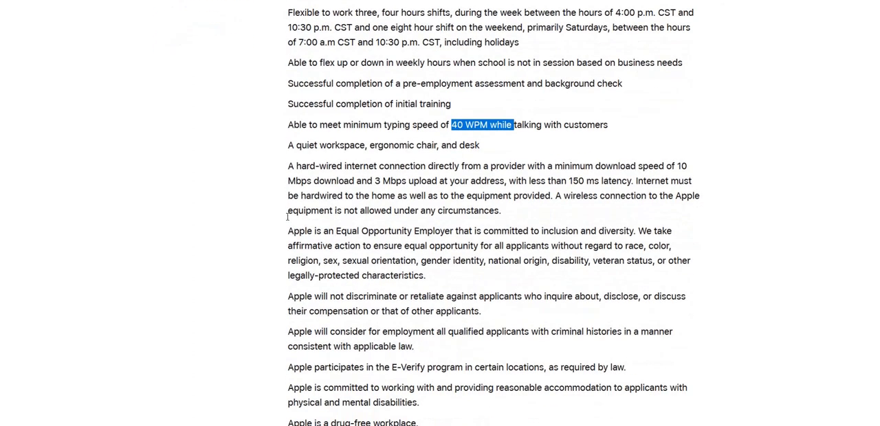
pyautogui.moveTo(328, 249)
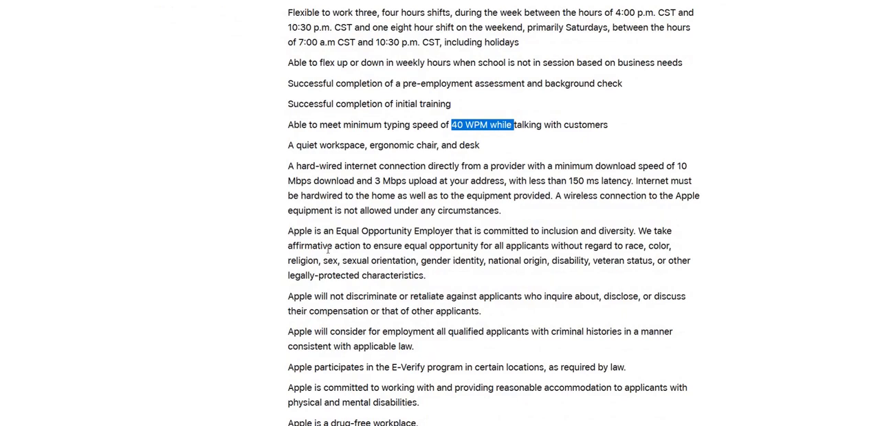
pyautogui.scroll(3)
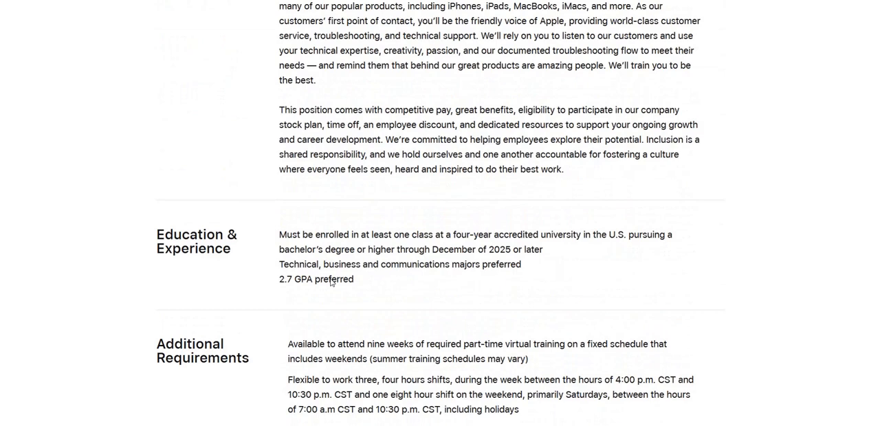
pyautogui.scroll(3)
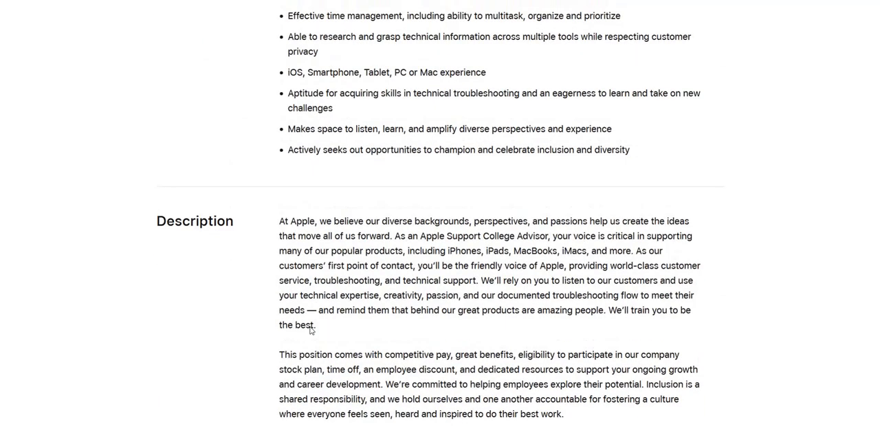
pyautogui.scroll(3)
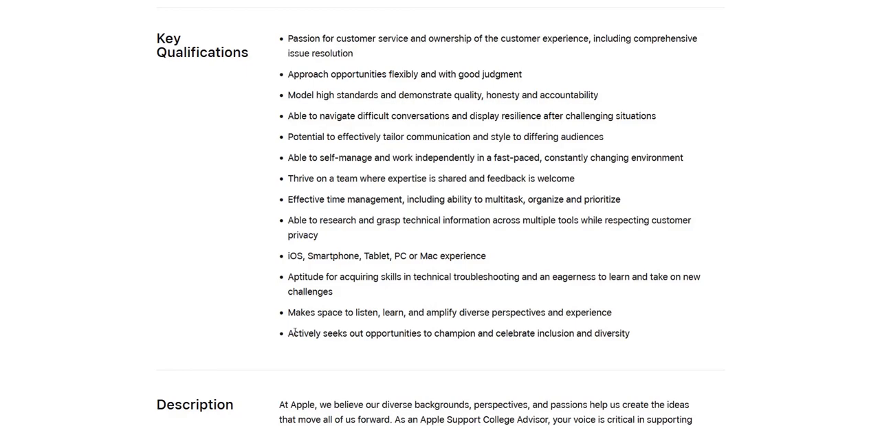
pyautogui.scroll(-3)
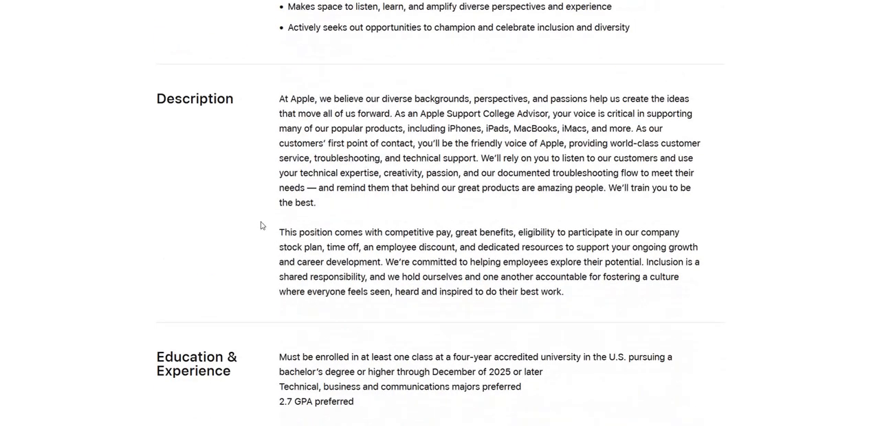
pyautogui.scroll(-3)
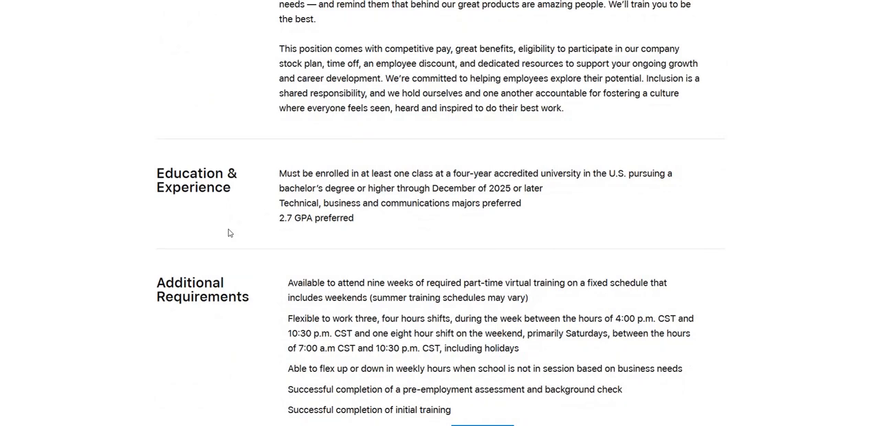
pyautogui.moveTo(294, 239)
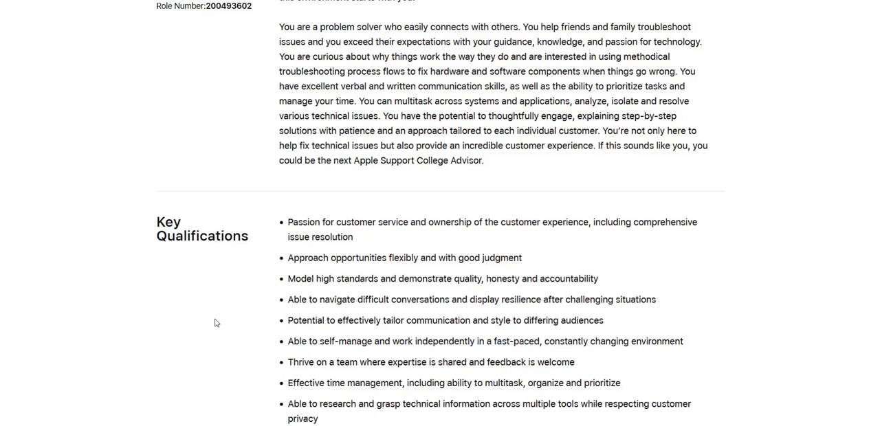
pyautogui.moveTo(217, 323)
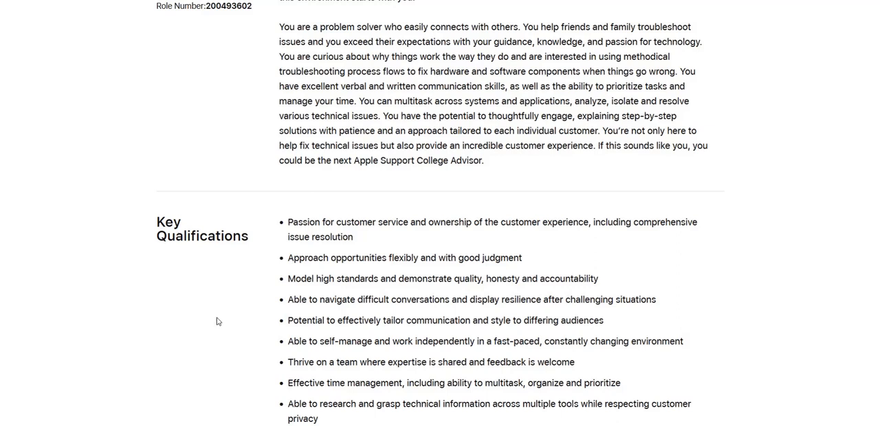
pyautogui.moveTo(215, 285)
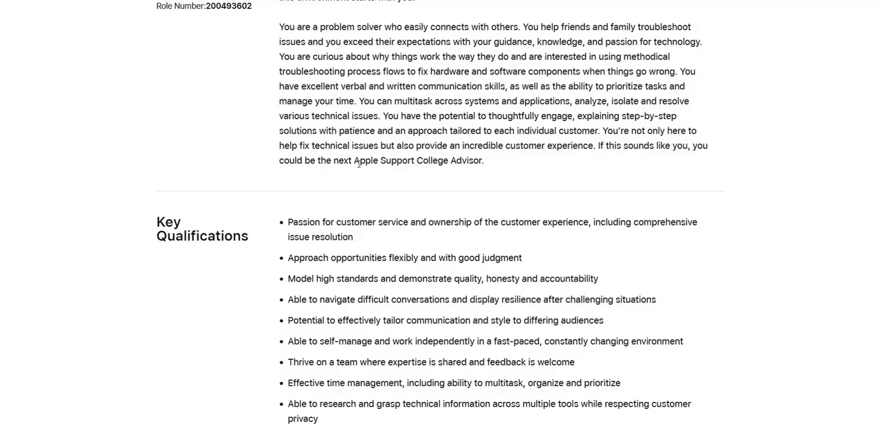
pyautogui.scroll(3)
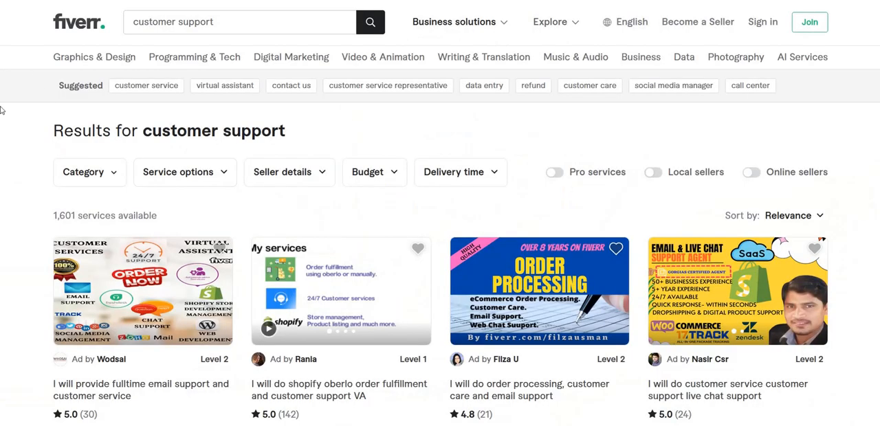
pyautogui.moveTo(10, 90)
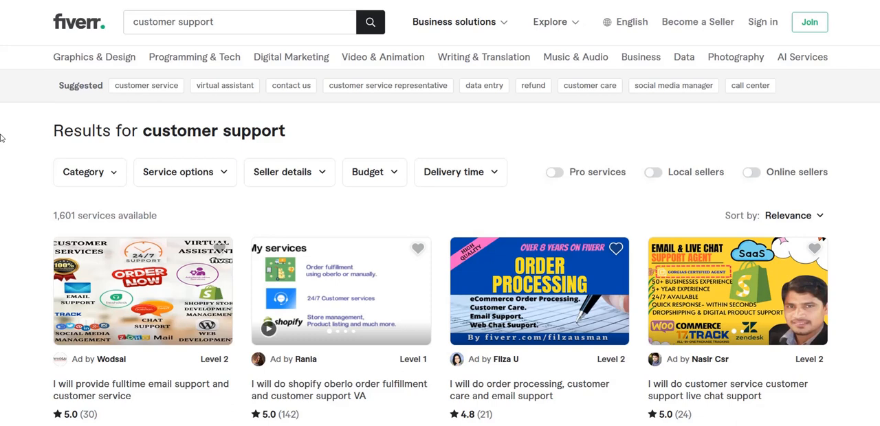
pyautogui.moveTo(38, 193)
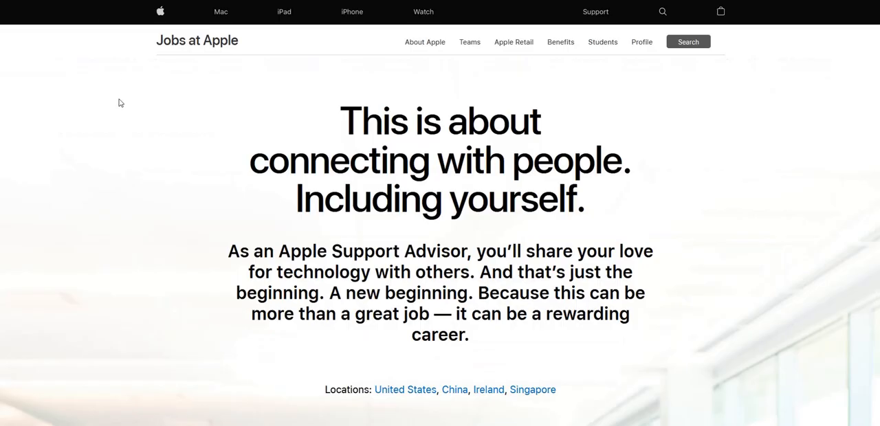
pyautogui.moveTo(109, 110)
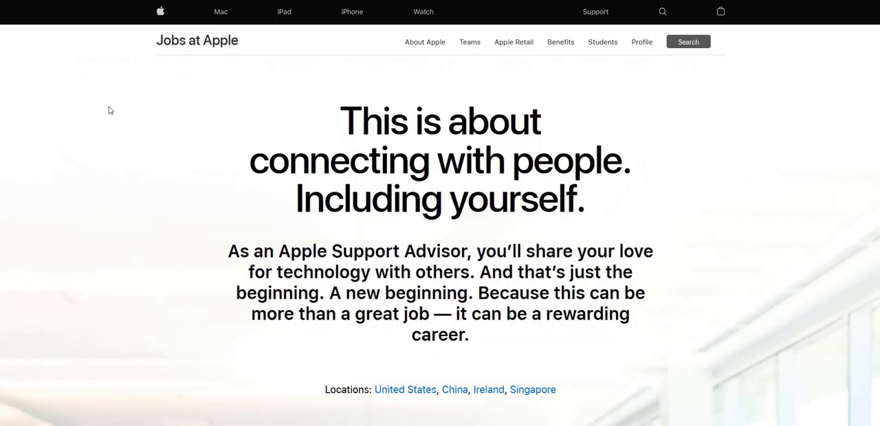